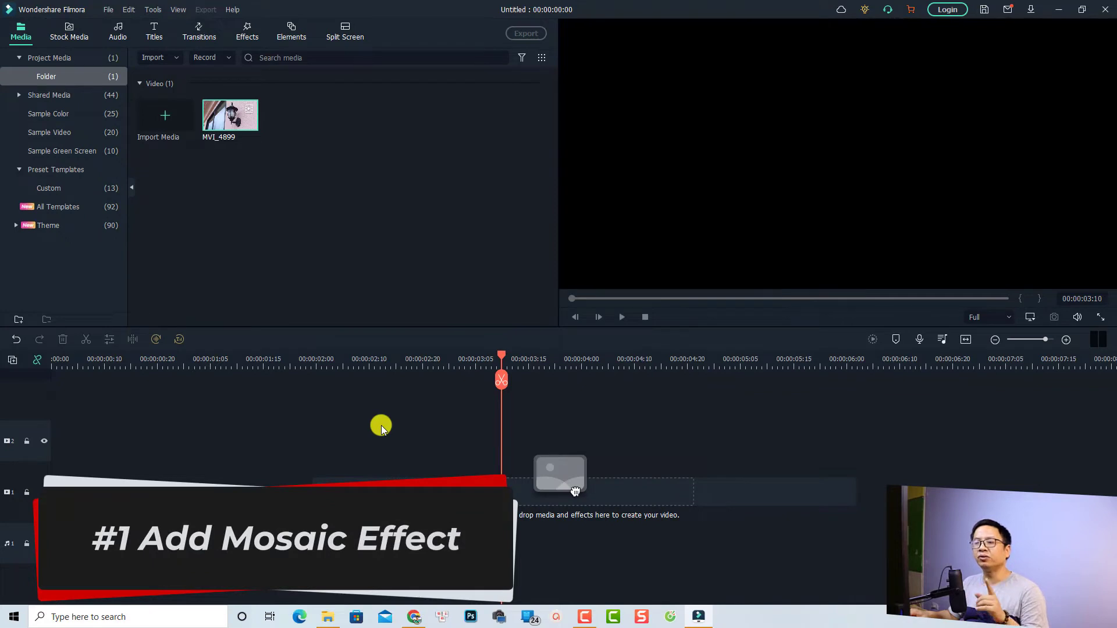
{"action": "mouse_move", "coordinate": [349, 403]}
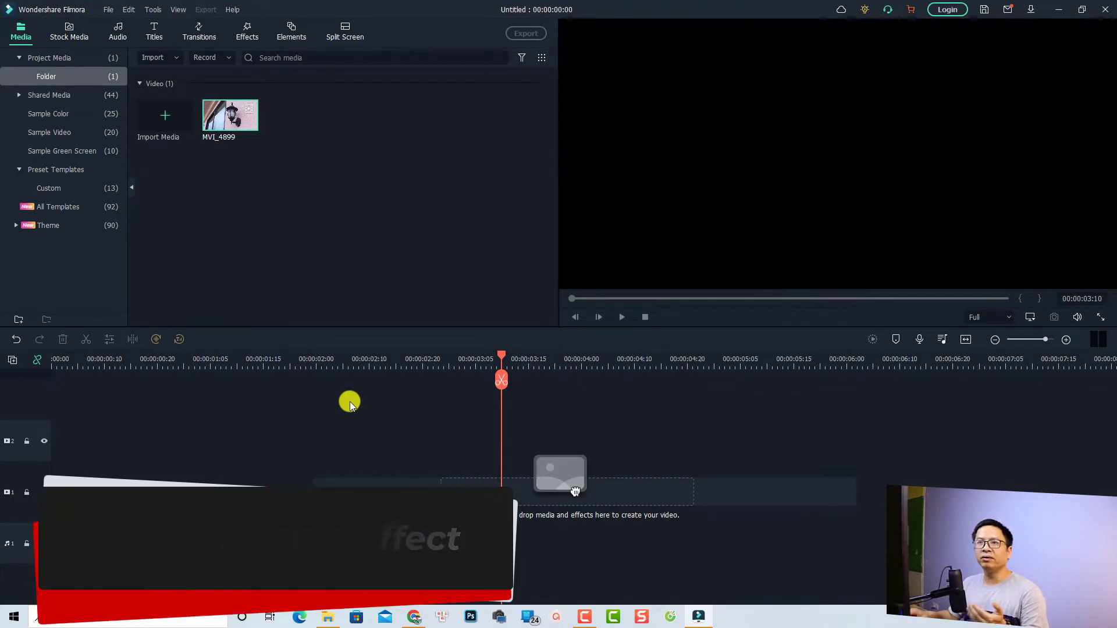
Place the downloaded woman-on-steps stock photo onto the first video track
{"action": "left_click", "coordinate": [68, 32]}
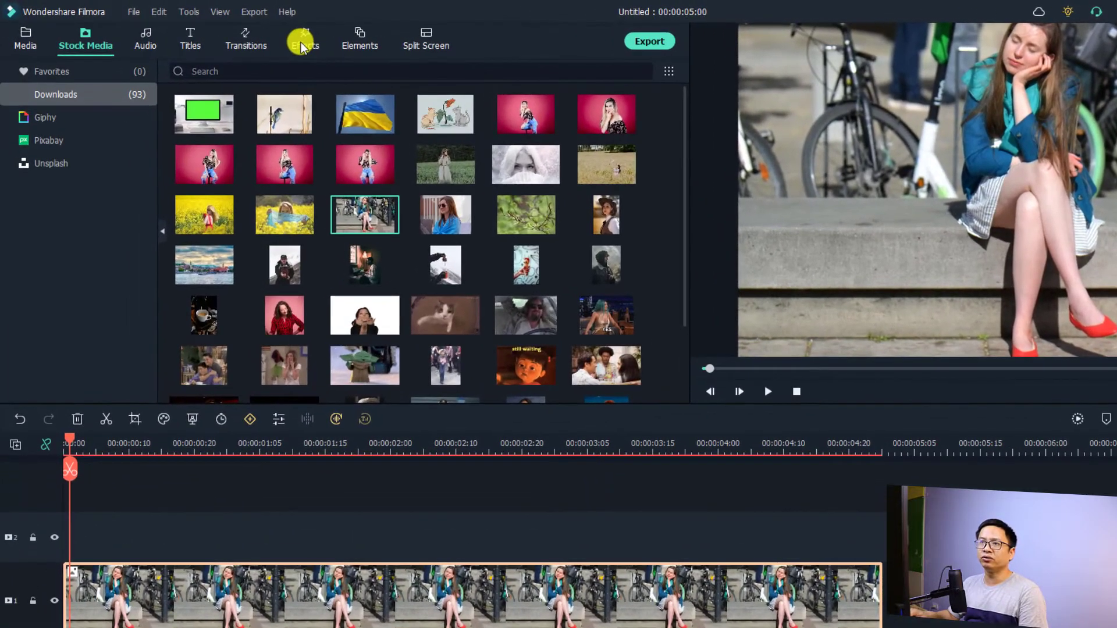
Find the Mosaic effect by searching 'mos' and drop it on the track above the photo
{"action": "left_click", "coordinate": [304, 39]}
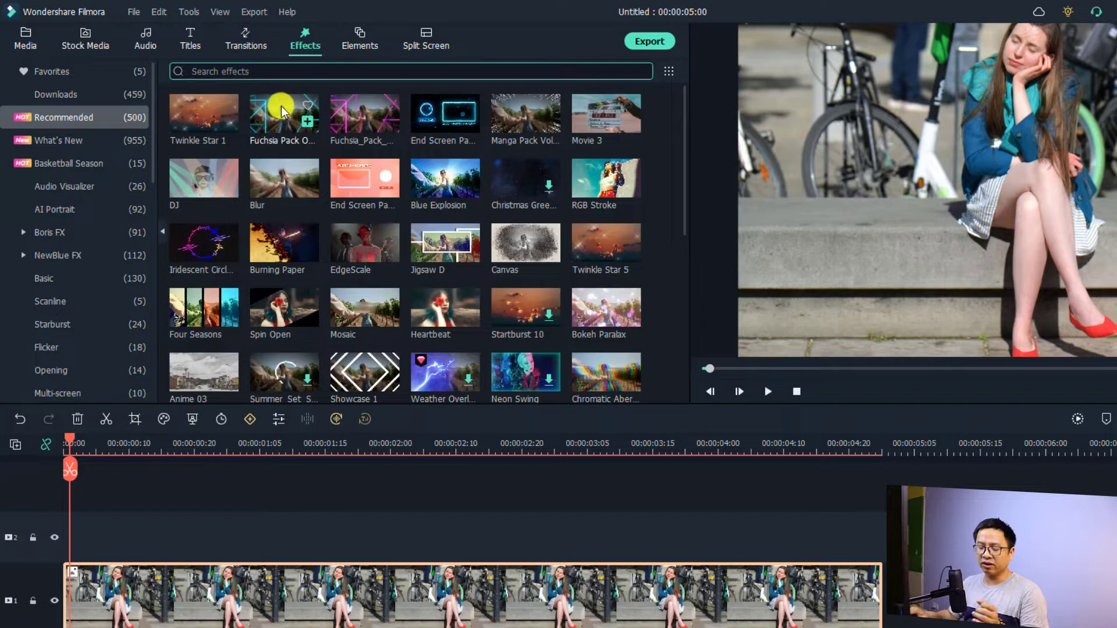
{"action": "type", "text": "mosaic"}
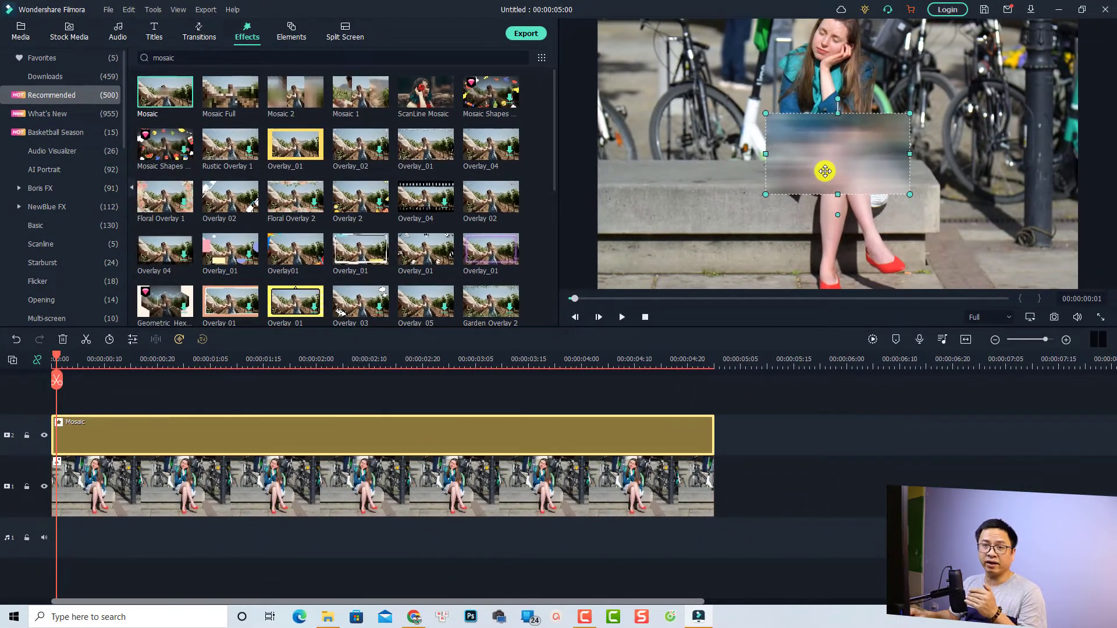
Fit one blur box over a shoe and place a second Mosaic box over the other shoe
{"action": "left_click_drag", "start_coordinate": [825, 171], "coordinate": [826, 202]}
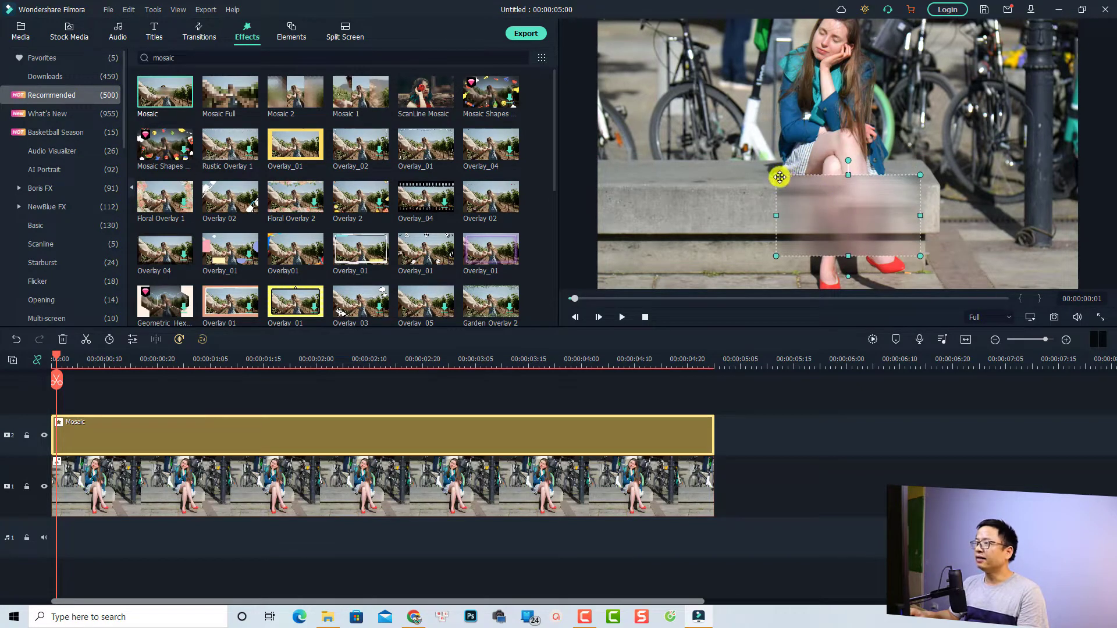
{"action": "left_click_drag", "start_coordinate": [779, 177], "coordinate": [832, 208]}
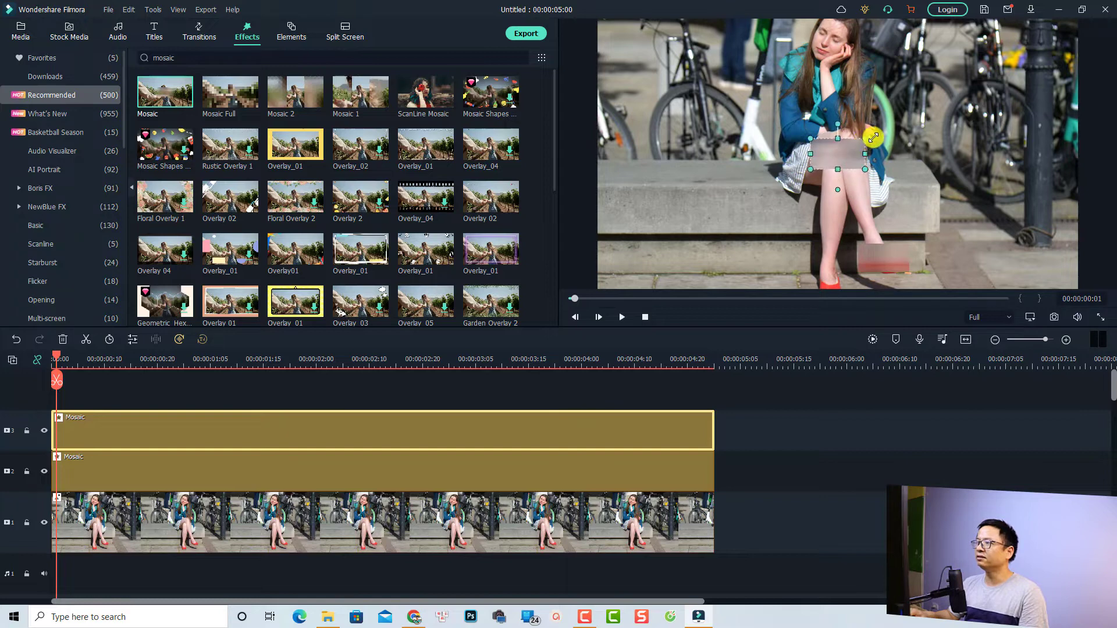
{"action": "left_click_drag", "start_coordinate": [836, 157], "coordinate": [817, 284]}
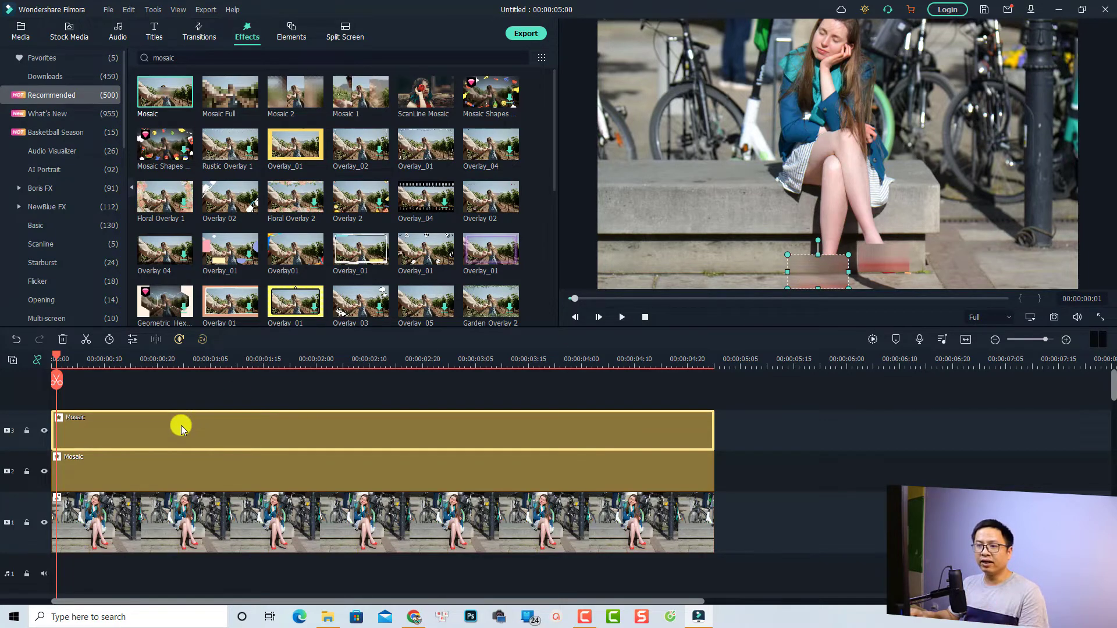
Set the top Mosaic to the pixelated style with blur amount 59 and opacity 96
{"action": "double_click", "coordinate": [182, 430]}
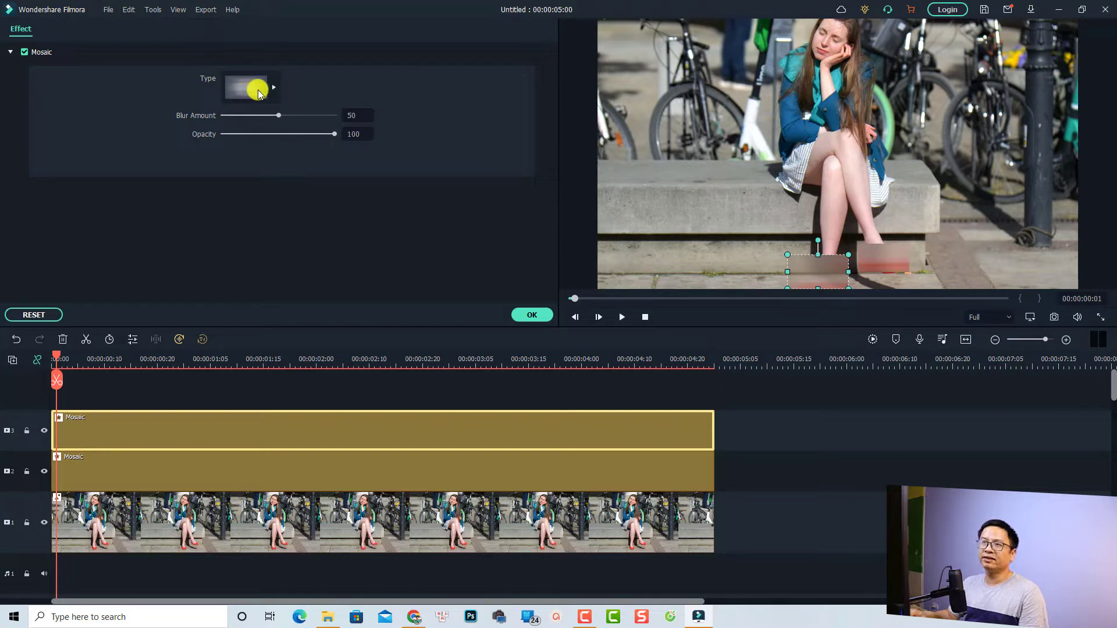
{"action": "left_click", "coordinate": [250, 88]}
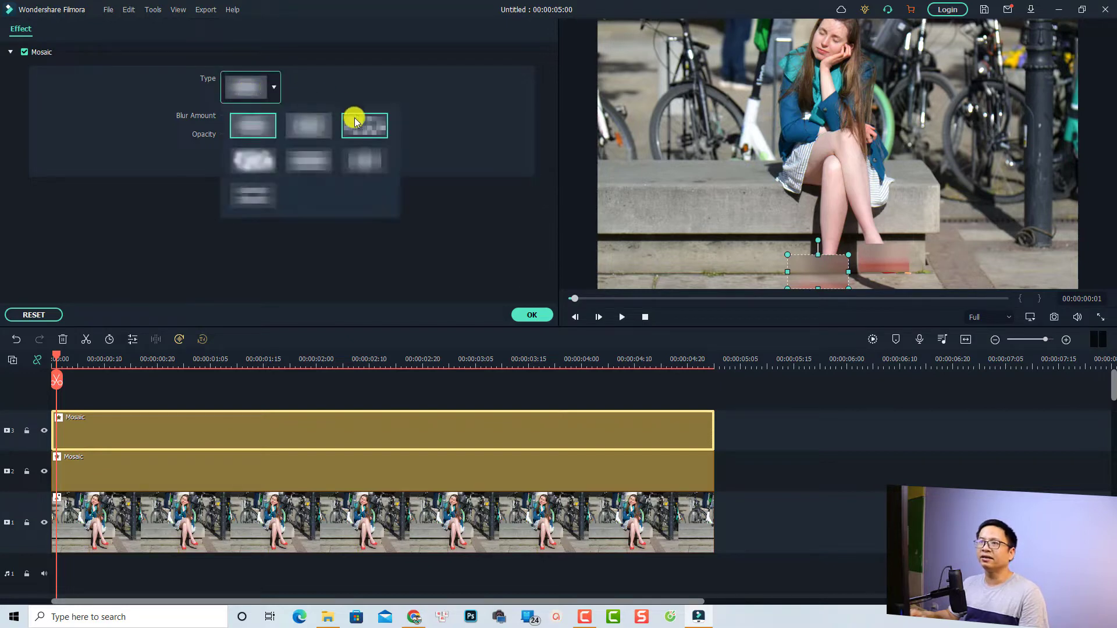
{"action": "left_click", "coordinate": [364, 124]}
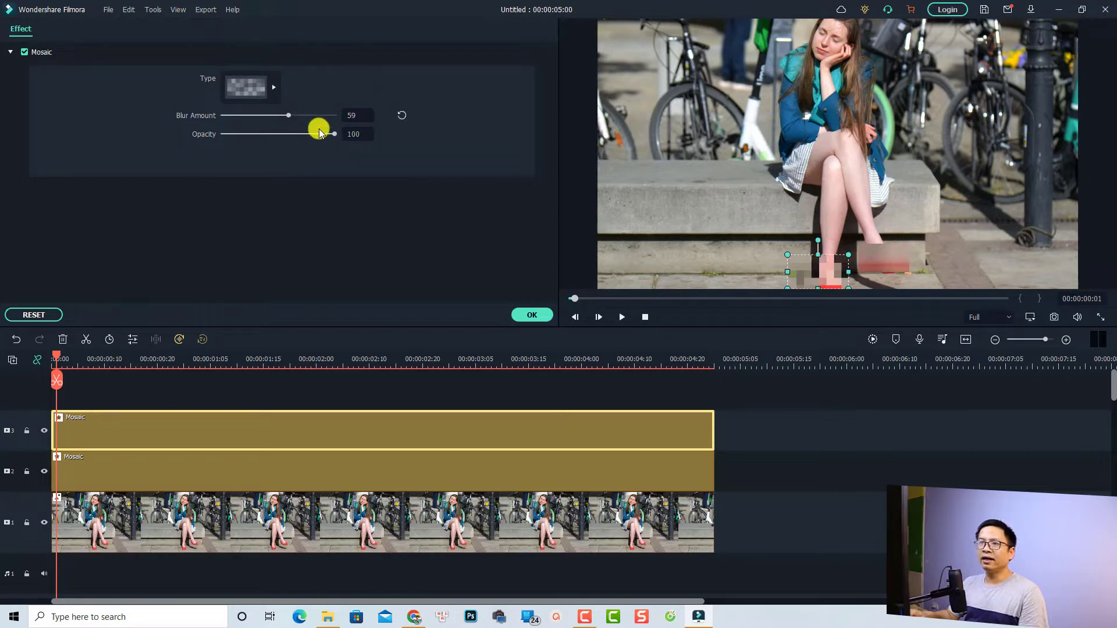
{"action": "left_click_drag", "start_coordinate": [334, 134], "coordinate": [328, 136]}
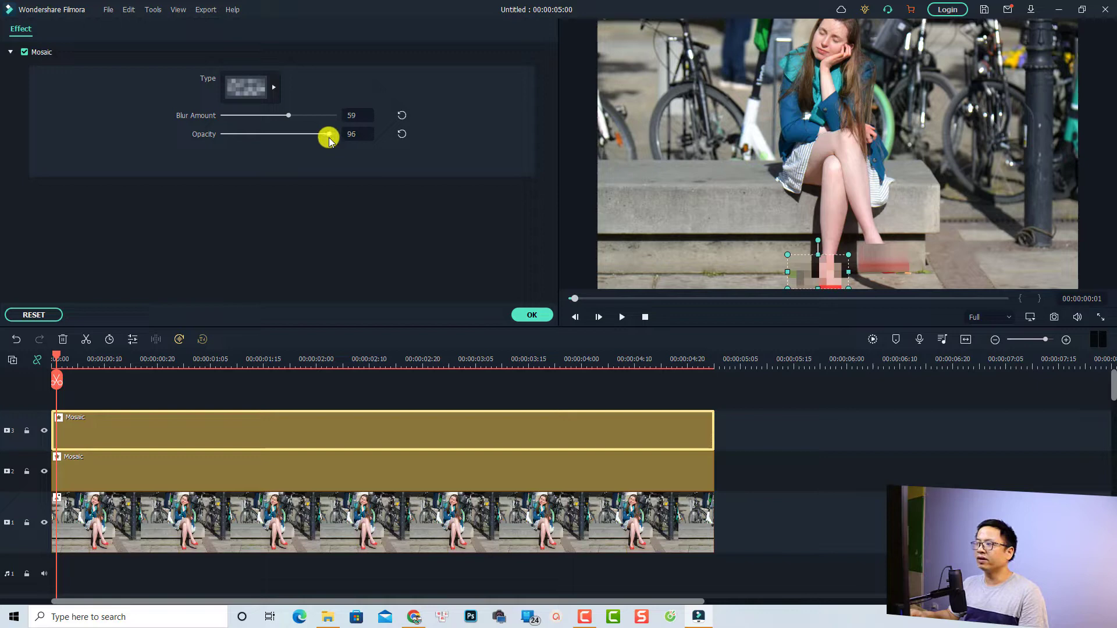
{"action": "left_click", "coordinate": [532, 315]}
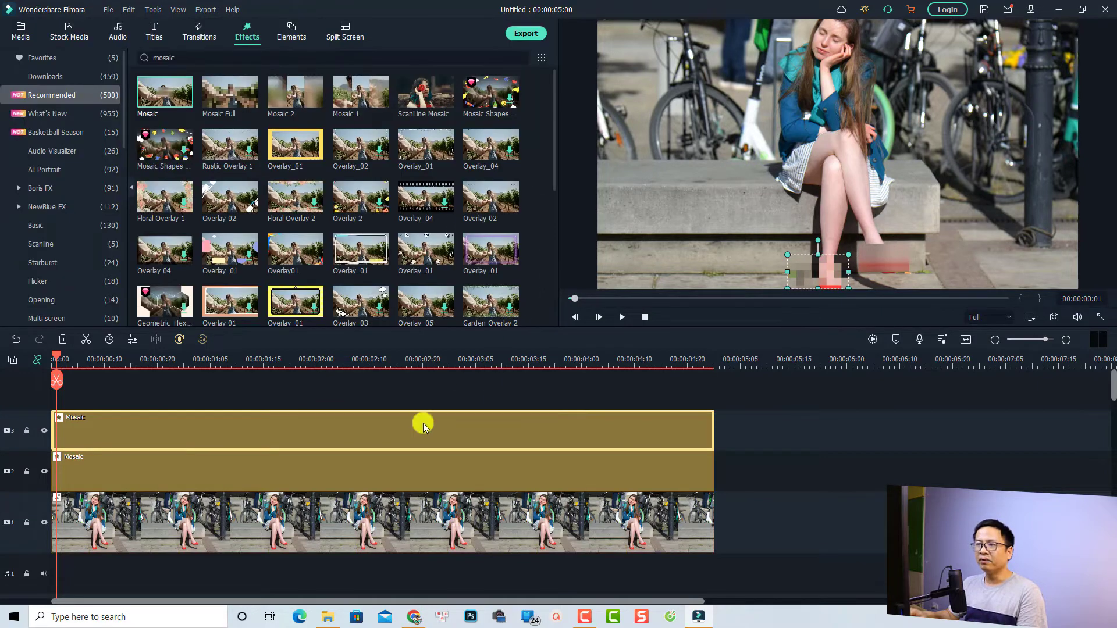
{"action": "mouse_move", "coordinate": [327, 412]}
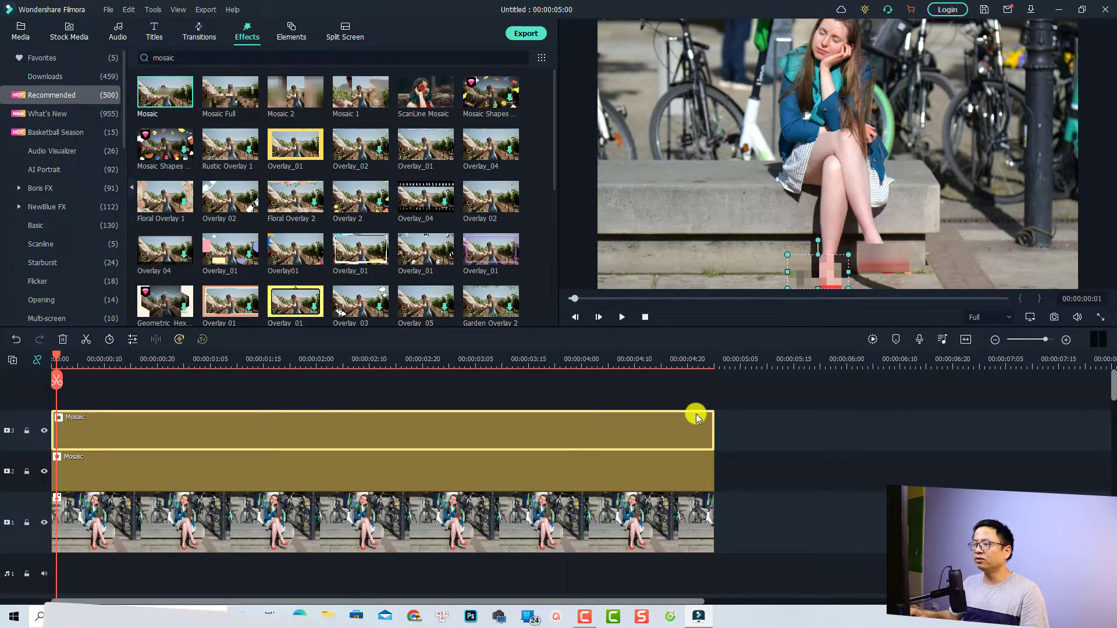
{"action": "left_click", "coordinate": [20, 32]}
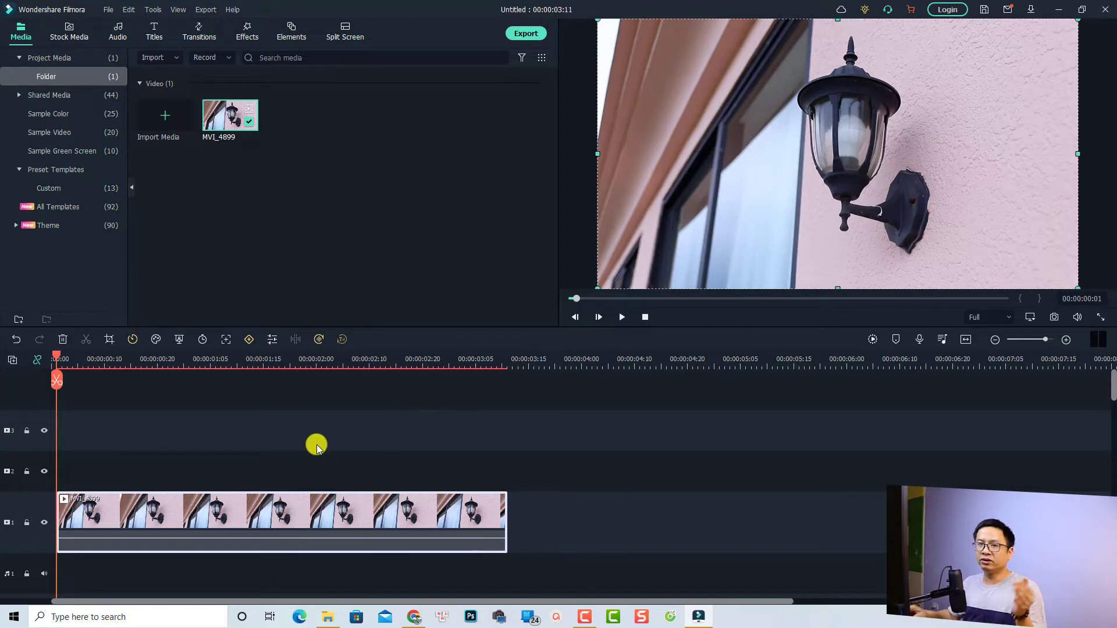
Start a new project with the MVI_4899 wall-lamp video on the first track
{"action": "left_click", "coordinate": [620, 316]}
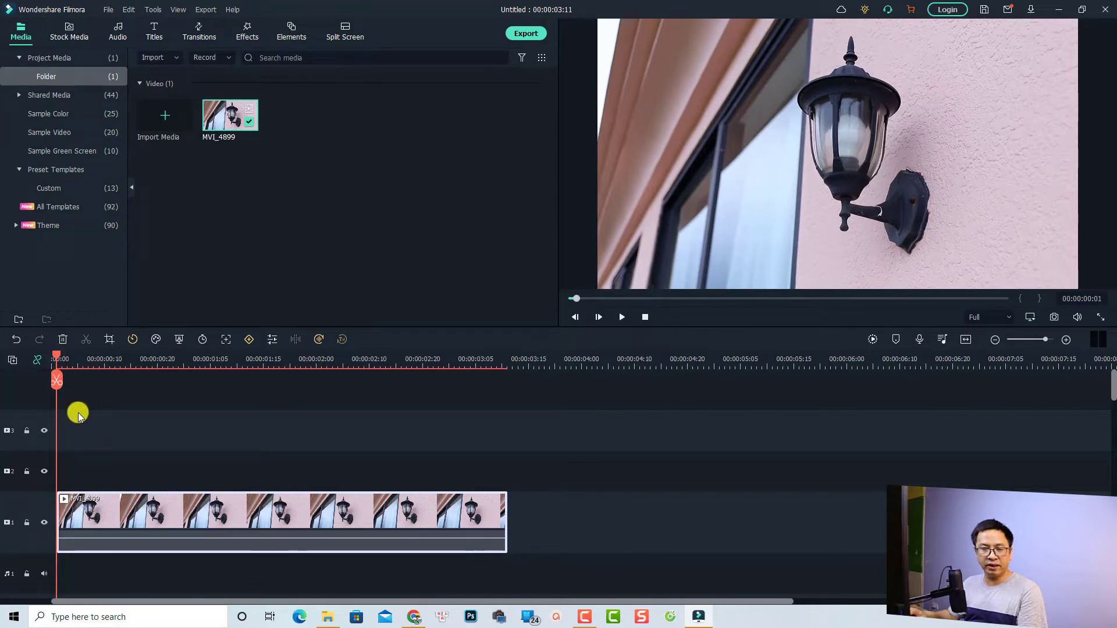
{"action": "mouse_move", "coordinate": [226, 339]}
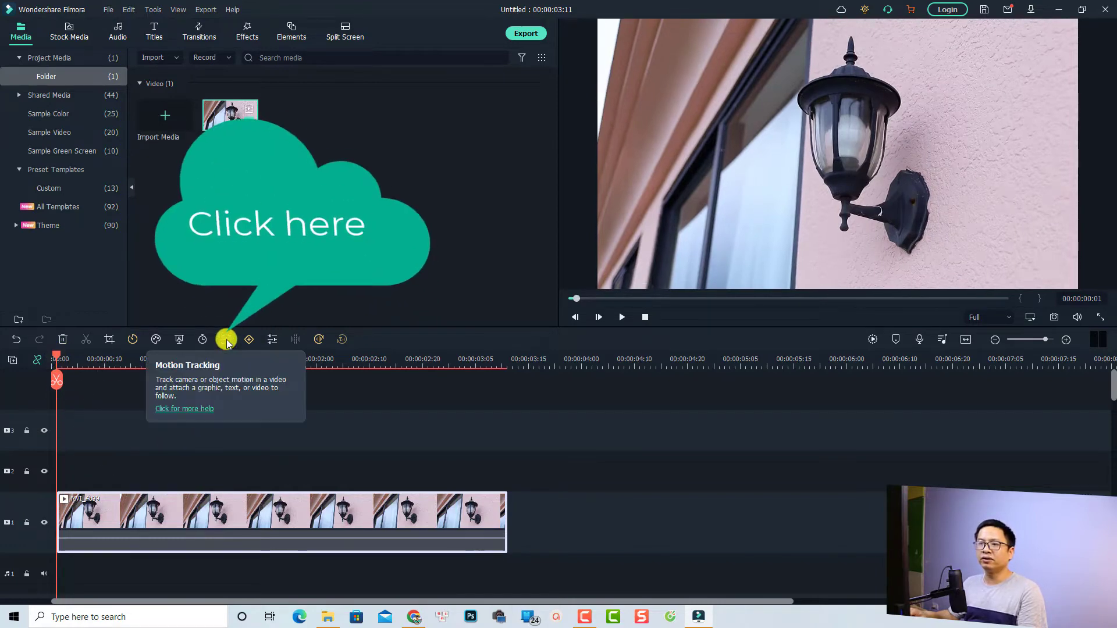
{"action": "left_click", "coordinate": [225, 339]}
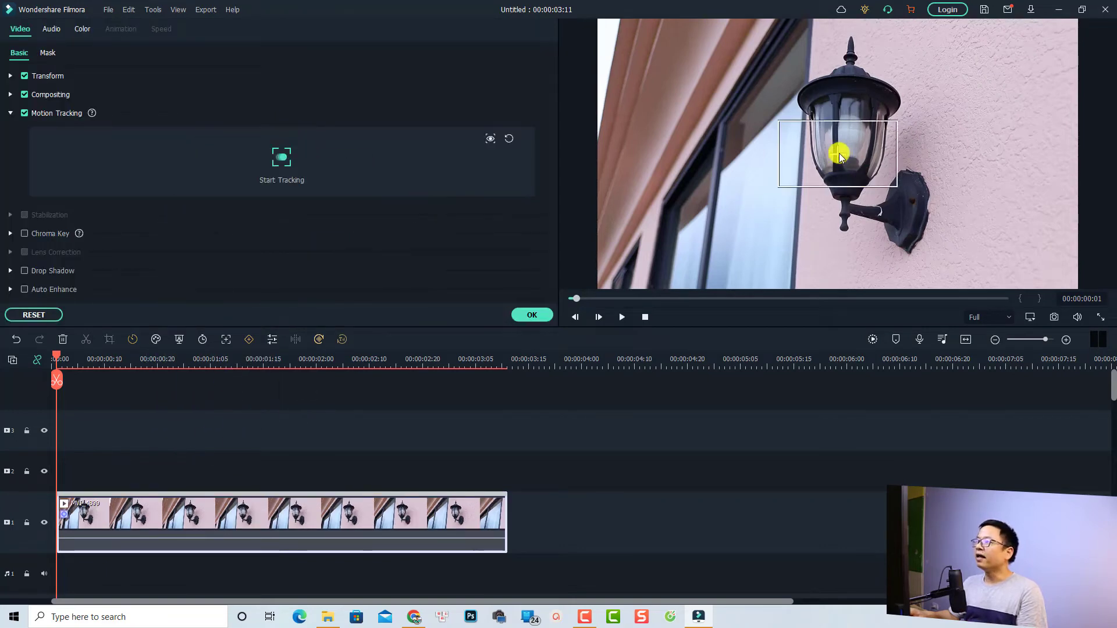
Fit the tracking box around the lamp, run motion tracking, and attach a mosaic to it
{"action": "left_click_drag", "start_coordinate": [839, 153], "coordinate": [848, 136]}
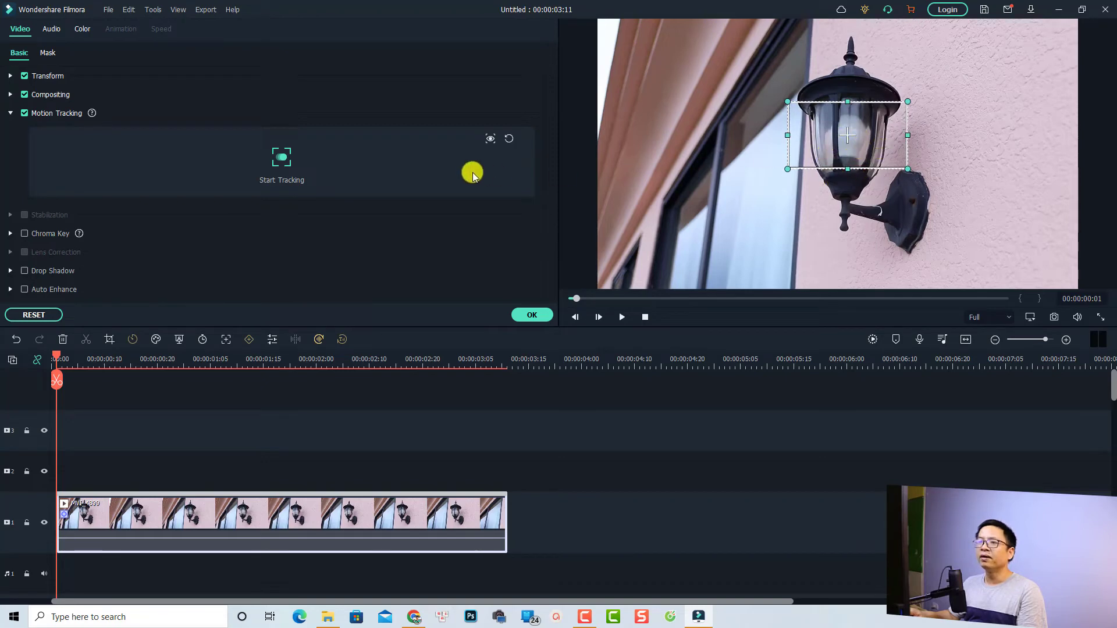
{"action": "mouse_move", "coordinate": [282, 157]}
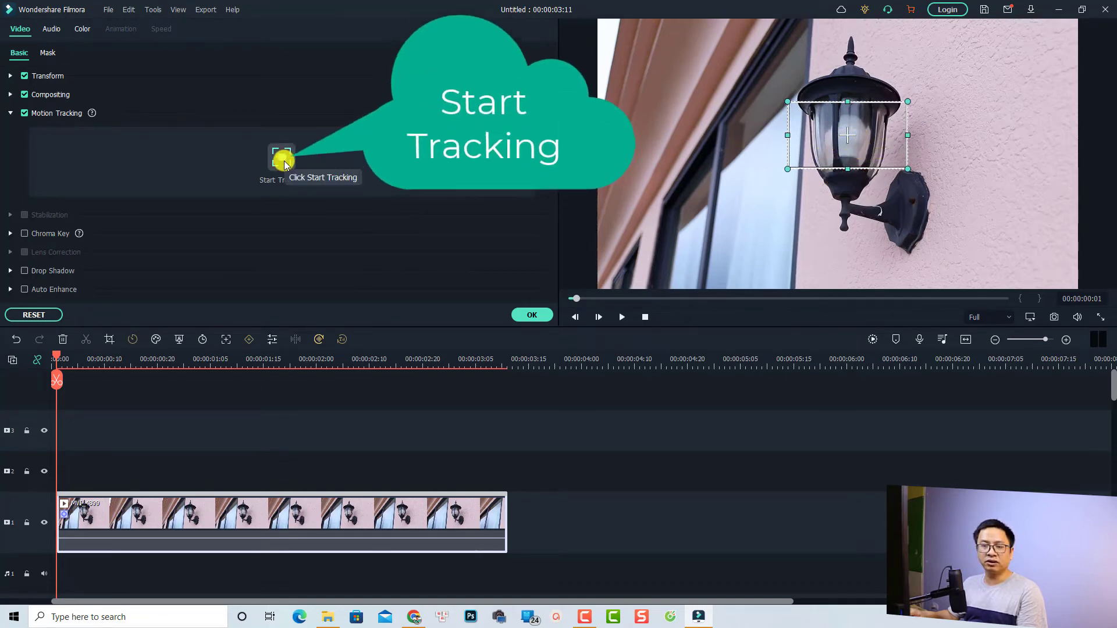
{"action": "left_click", "coordinate": [282, 155]}
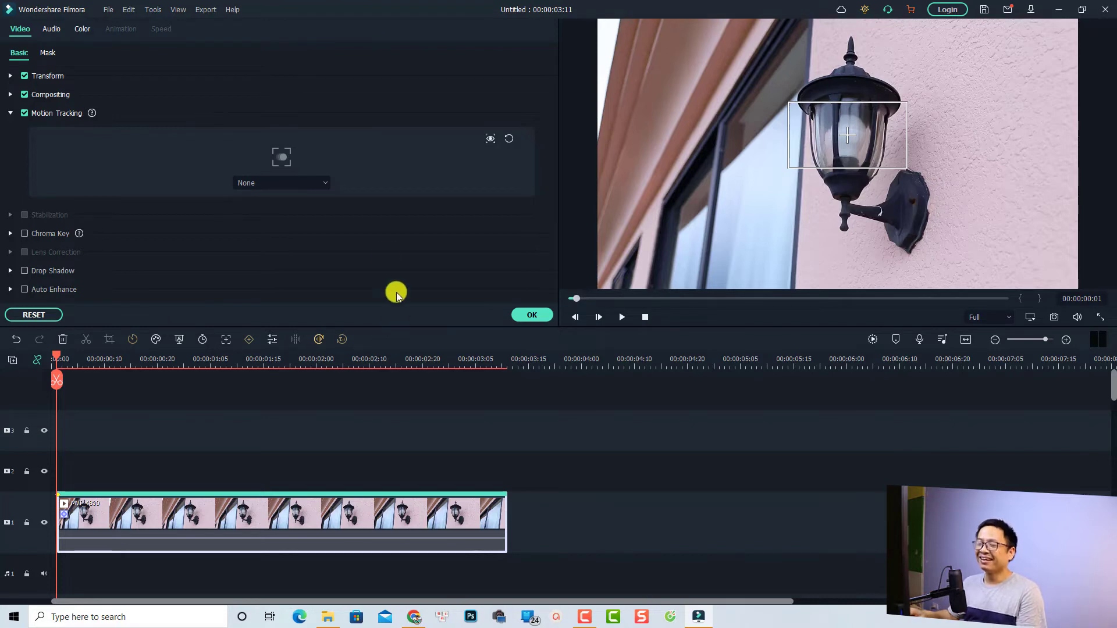
{"action": "mouse_move", "coordinate": [325, 184]}
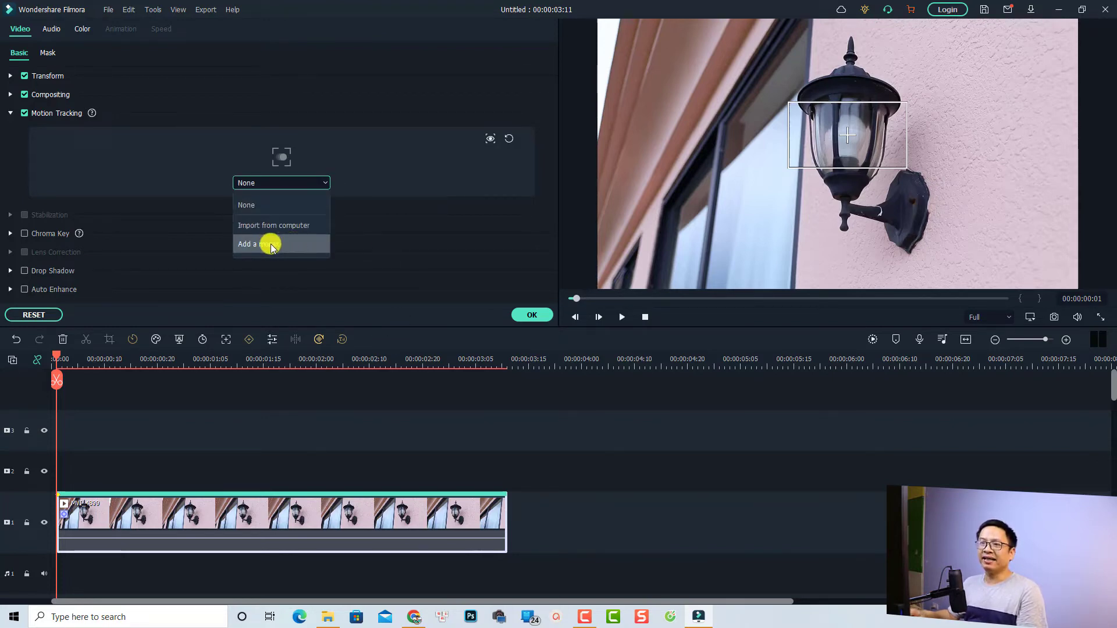
{"action": "left_click", "coordinate": [256, 243]}
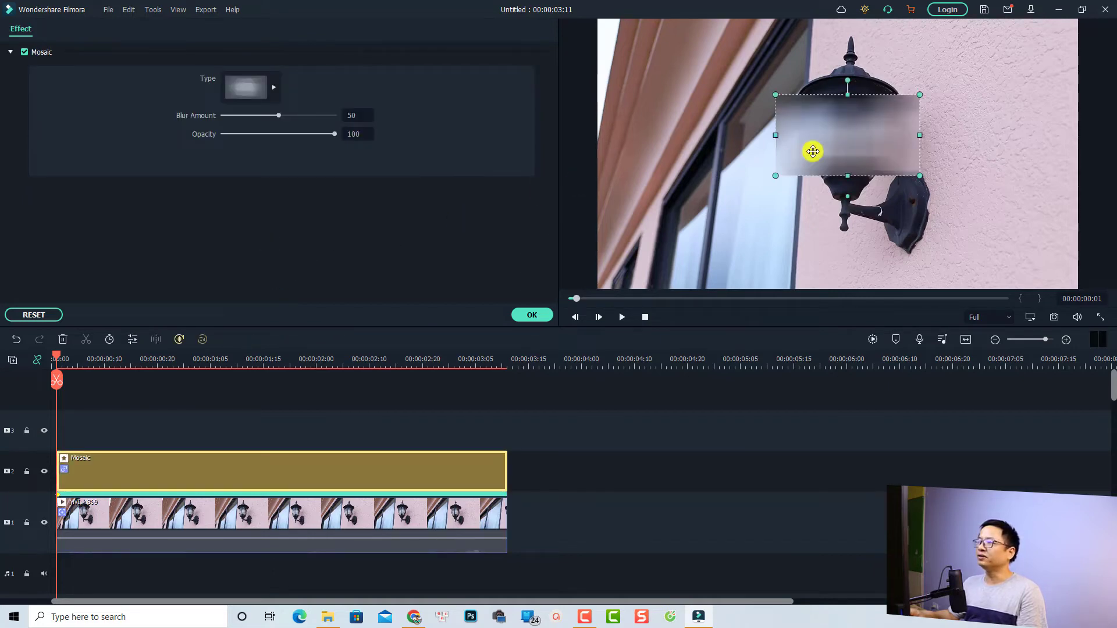
Enlarge the pixelated mosaic to cover the whole lamp and set blur amount to 55
{"action": "left_click_drag", "start_coordinate": [847, 94], "coordinate": [847, 56]}
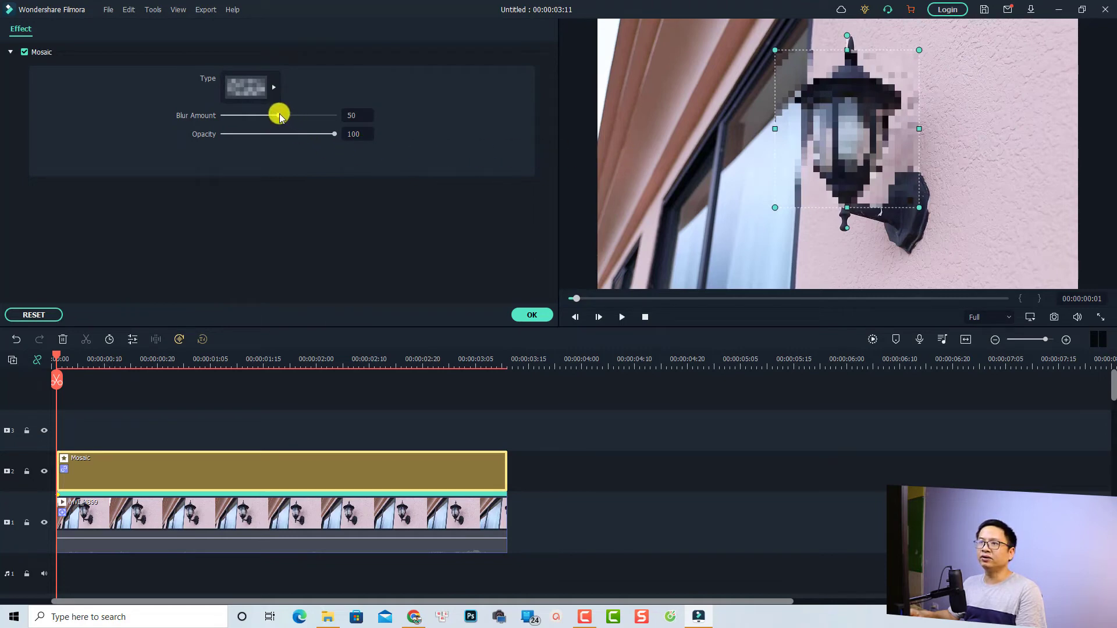
{"action": "left_click_drag", "start_coordinate": [277, 115], "coordinate": [284, 115]}
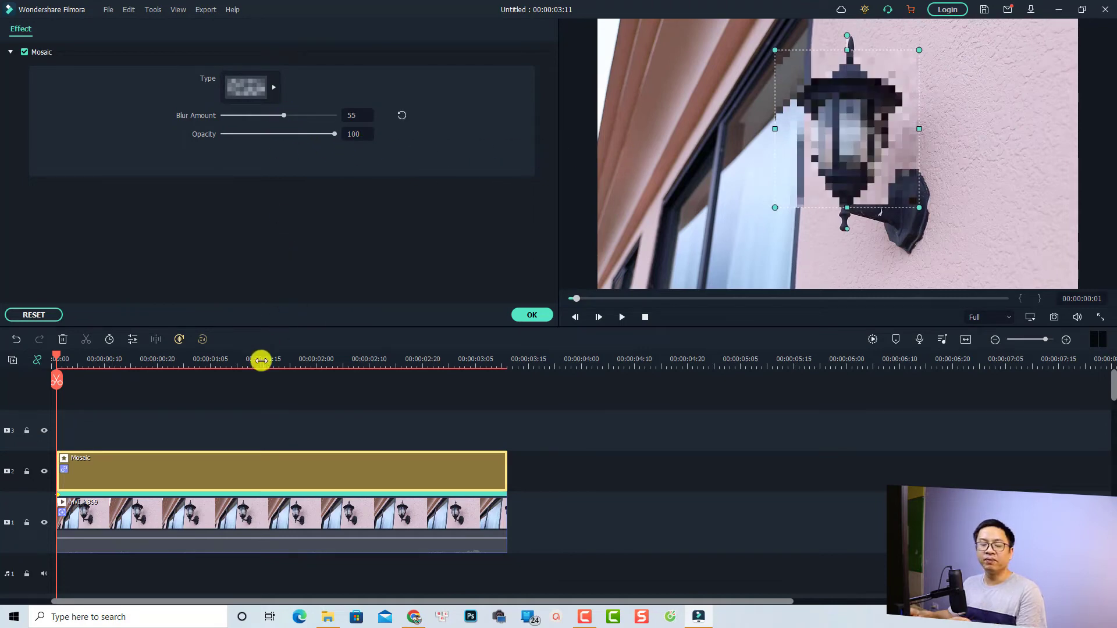